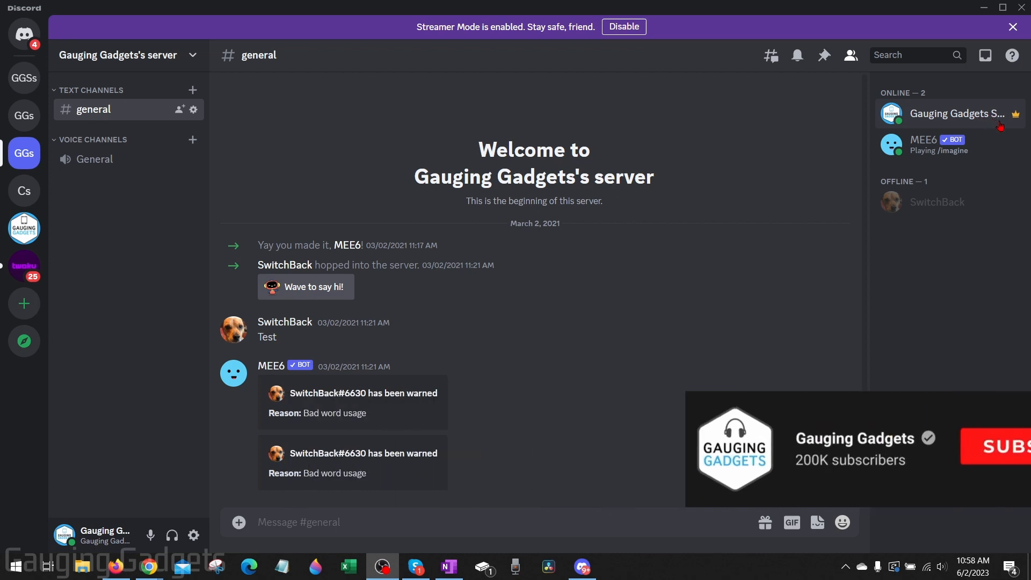
mouse_move(1016, 123)
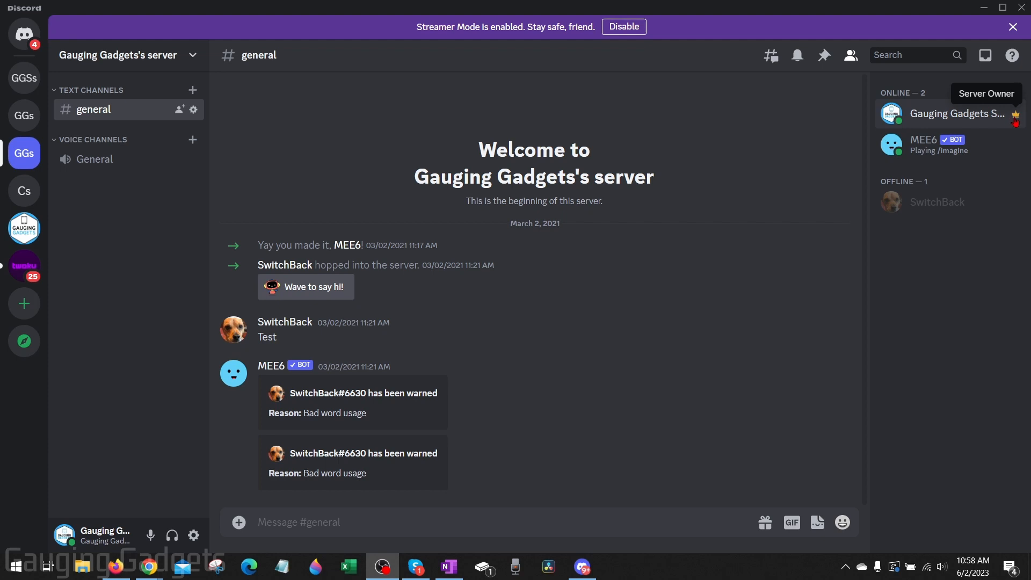
mouse_move(956, 114)
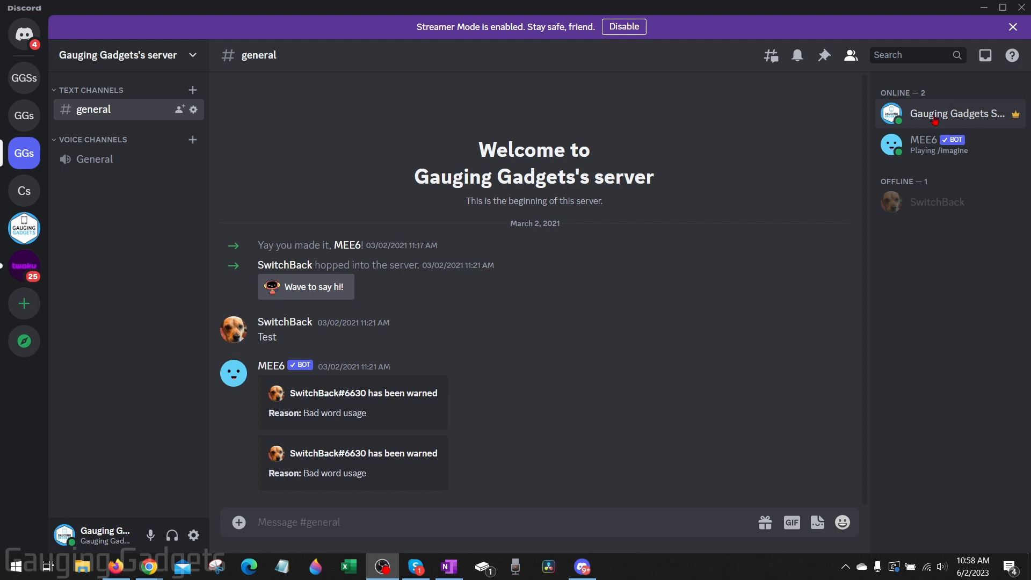
mouse_move(936, 202)
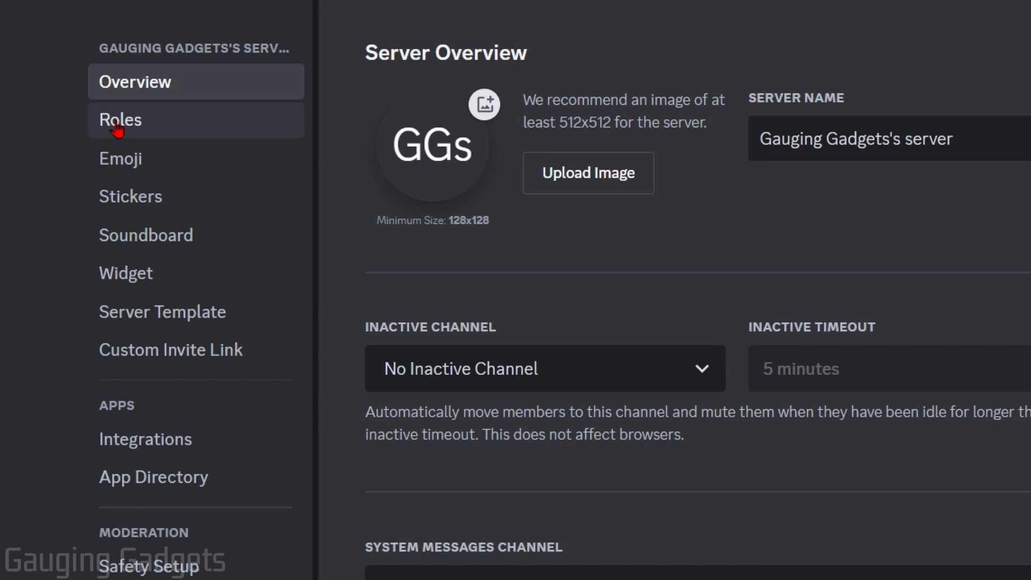
Go to the Roles page of the server settings, which lists the MEE6 role
click(120, 119)
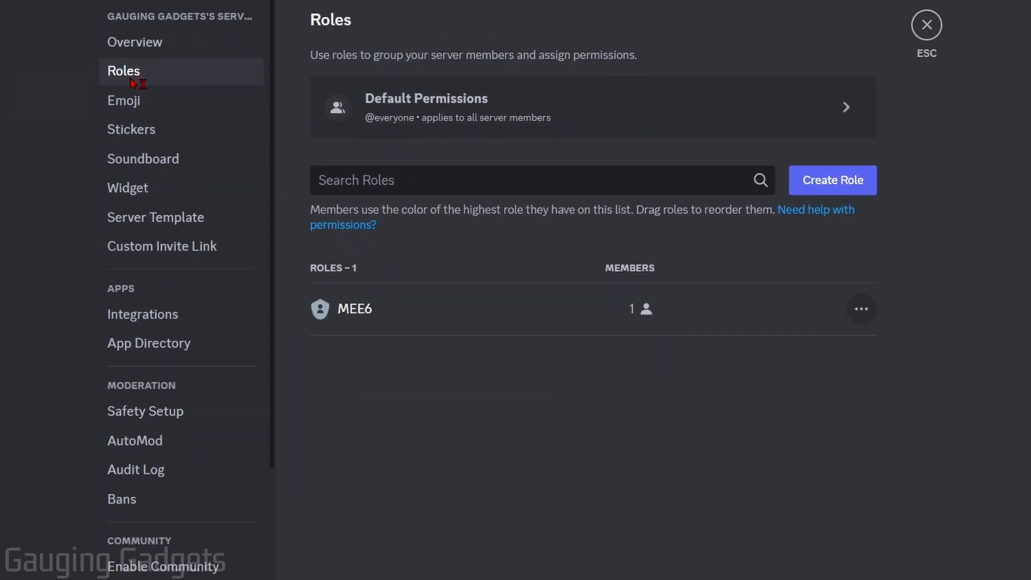
mouse_move(833, 180)
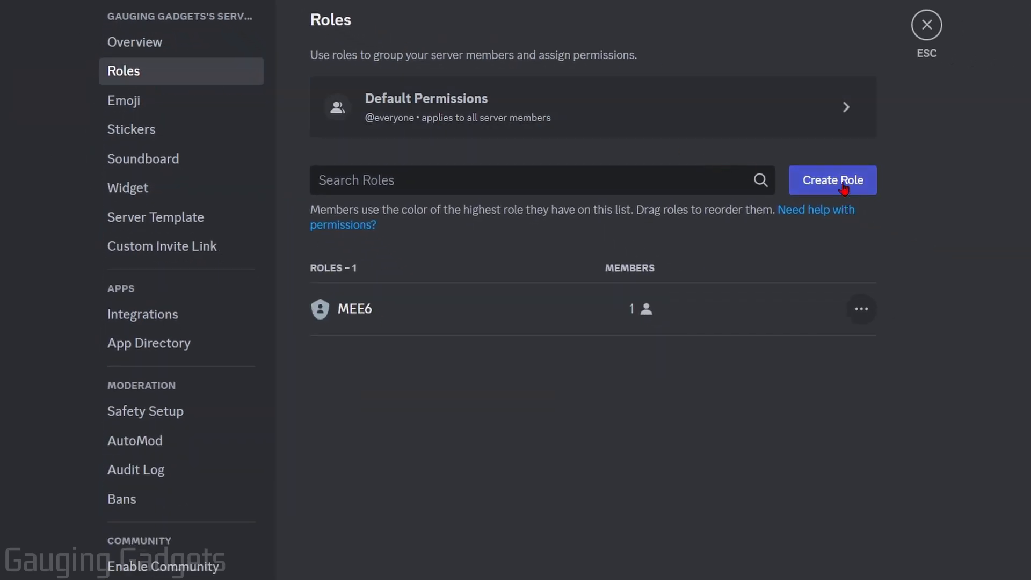
Add a role 'Remove Crown' with 'Display role members separately from online members' switched on
click(832, 179)
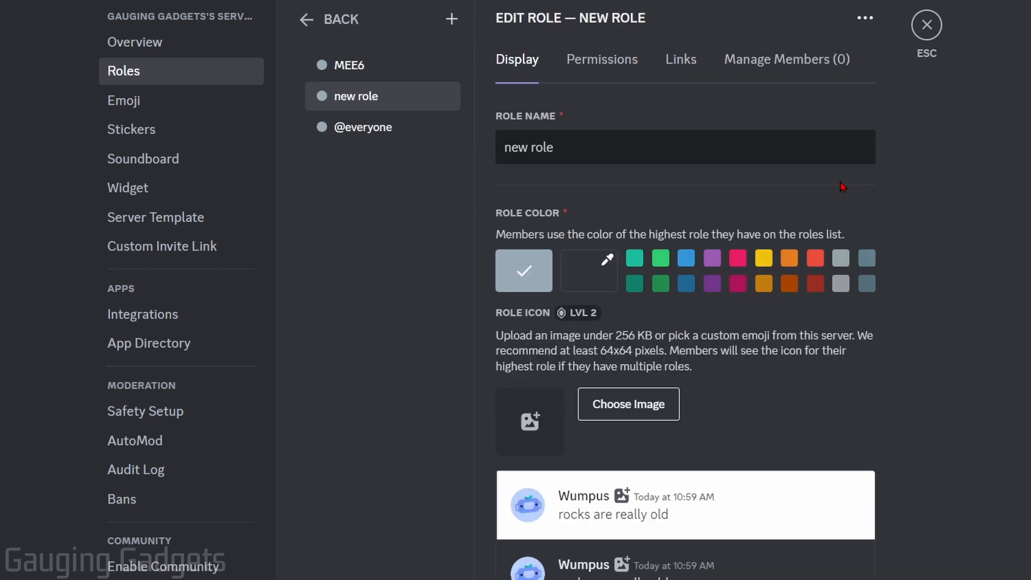
text(Remove)
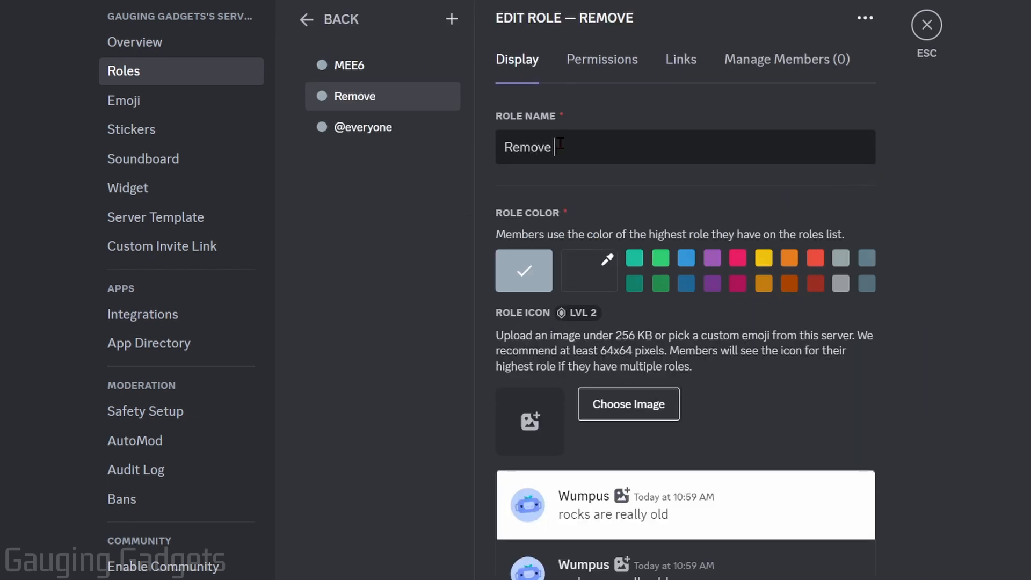
text(Crown)
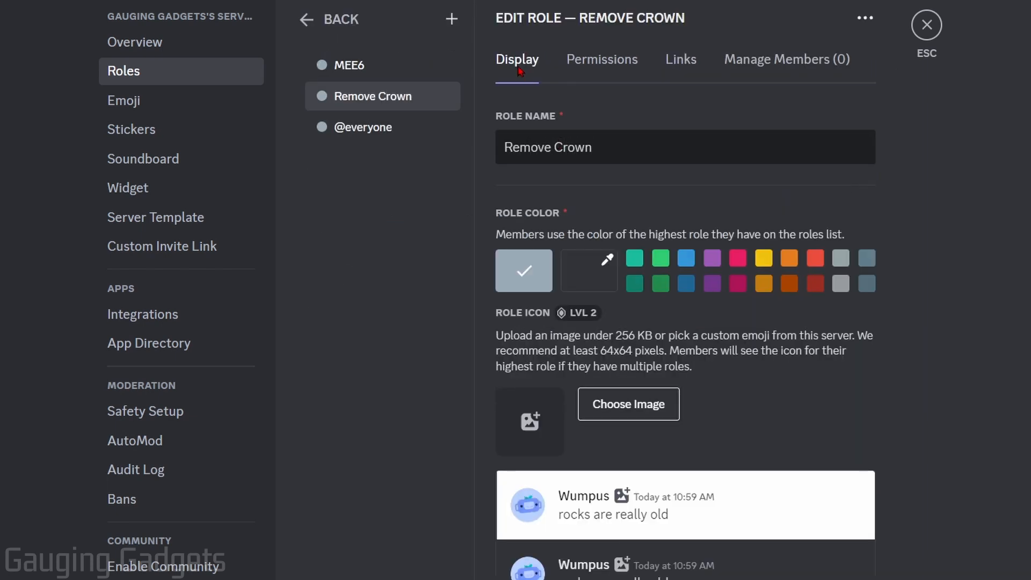
scroll(down, 3)
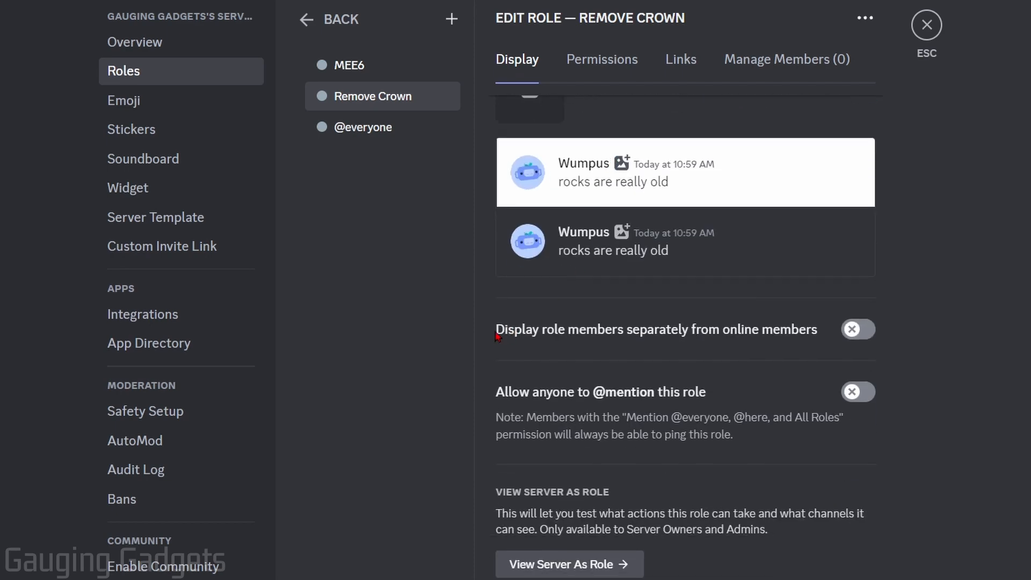
mouse_move(691, 338)
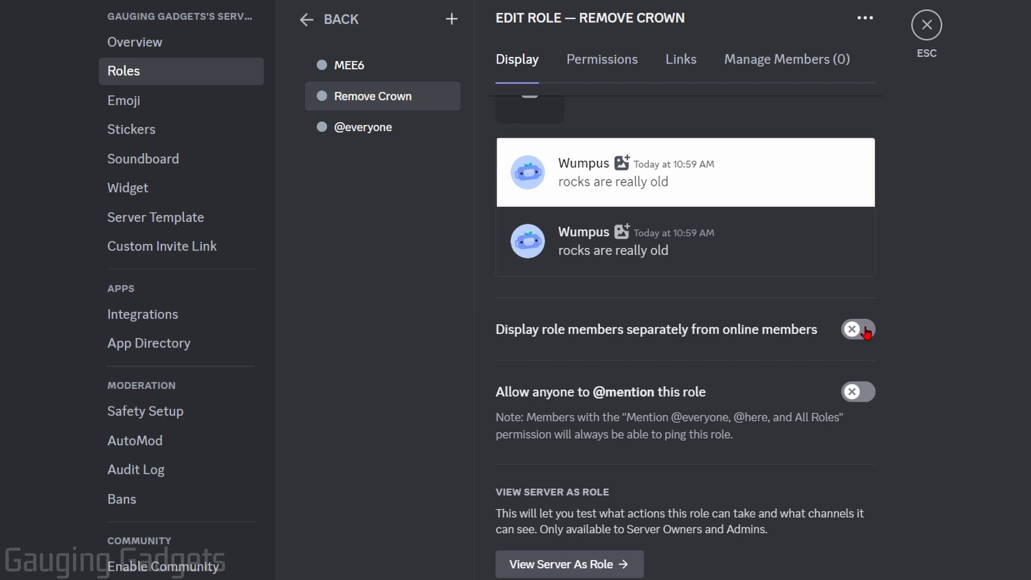
click(858, 329)
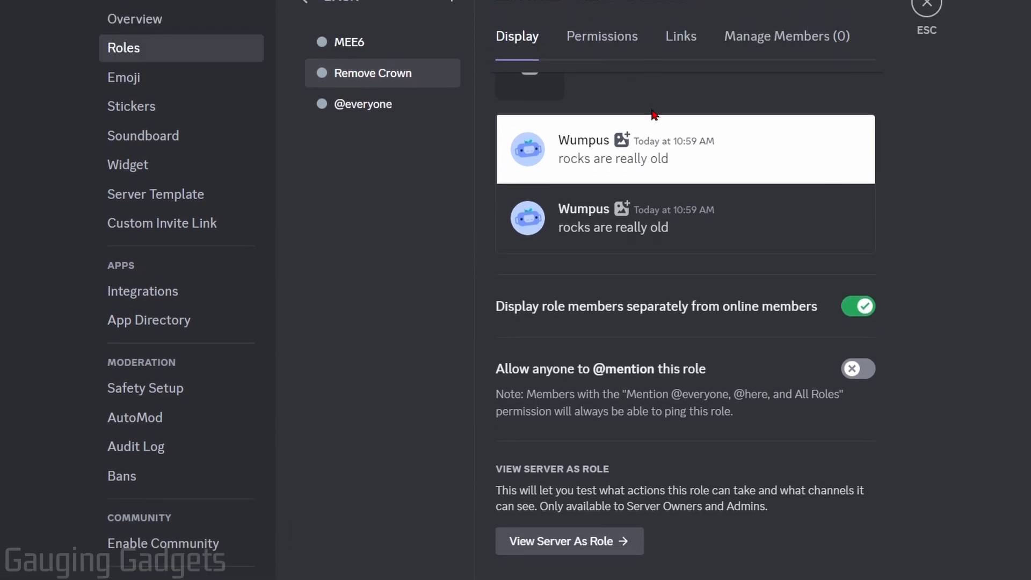
Enable Administrator under Advanced Permissions for Remove Crown and save the changes
click(600, 36)
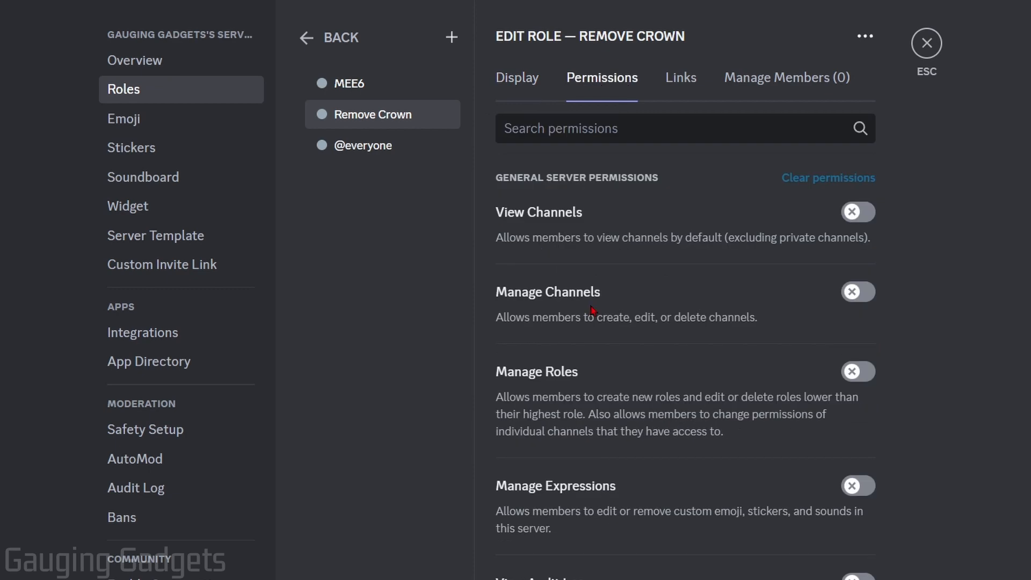
scroll(down, 3)
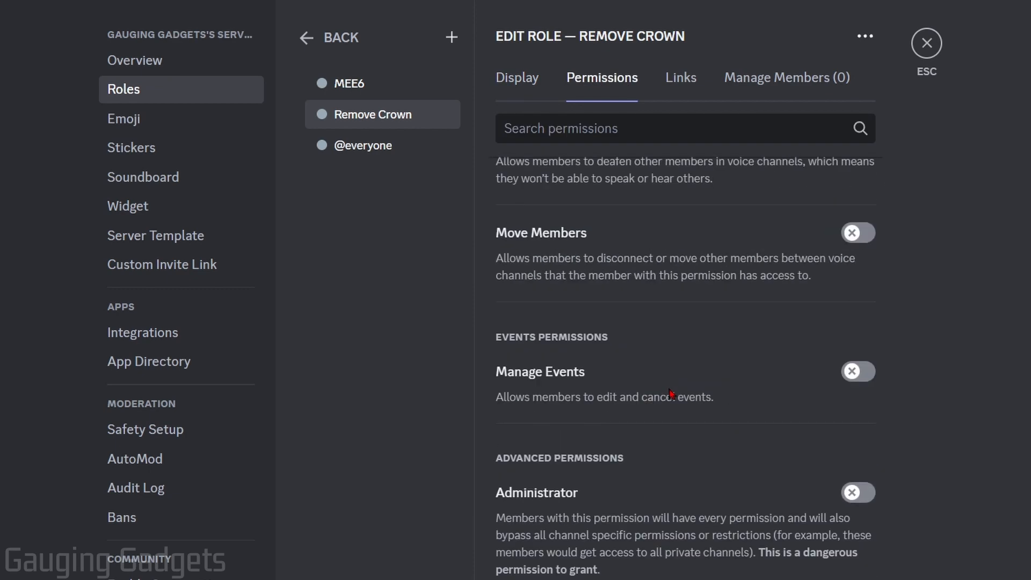
scroll(down, 3)
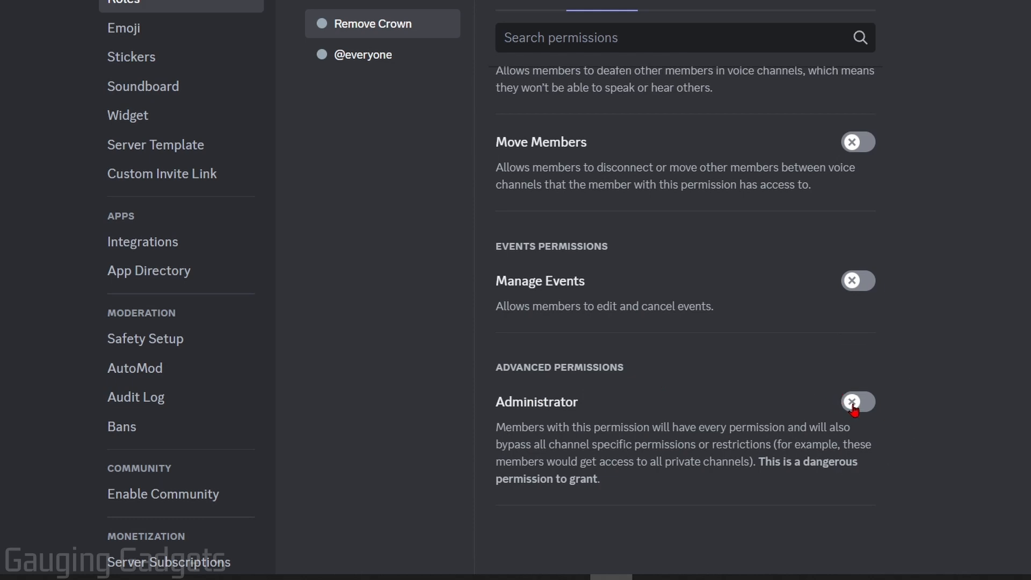
click(858, 402)
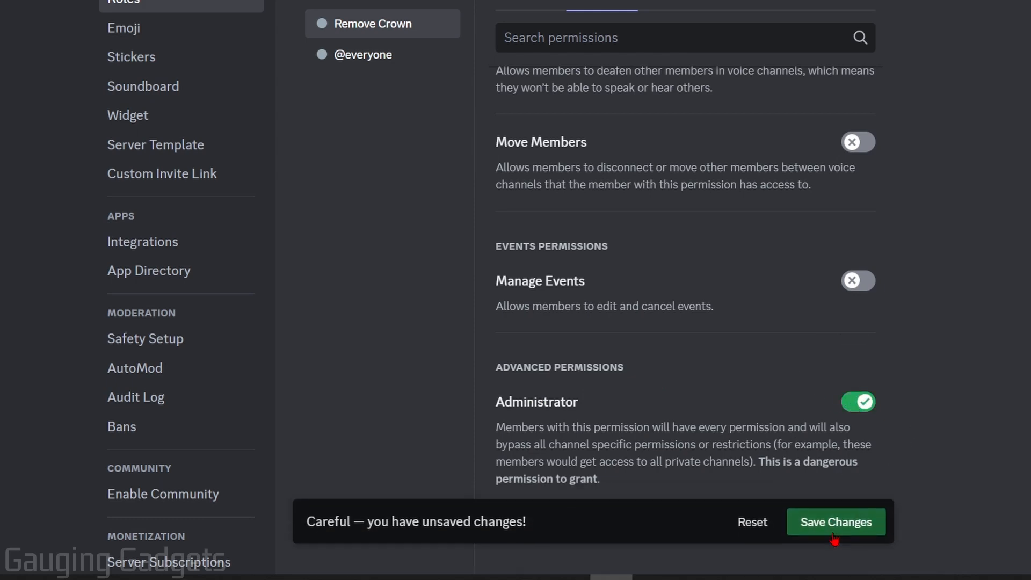
click(835, 522)
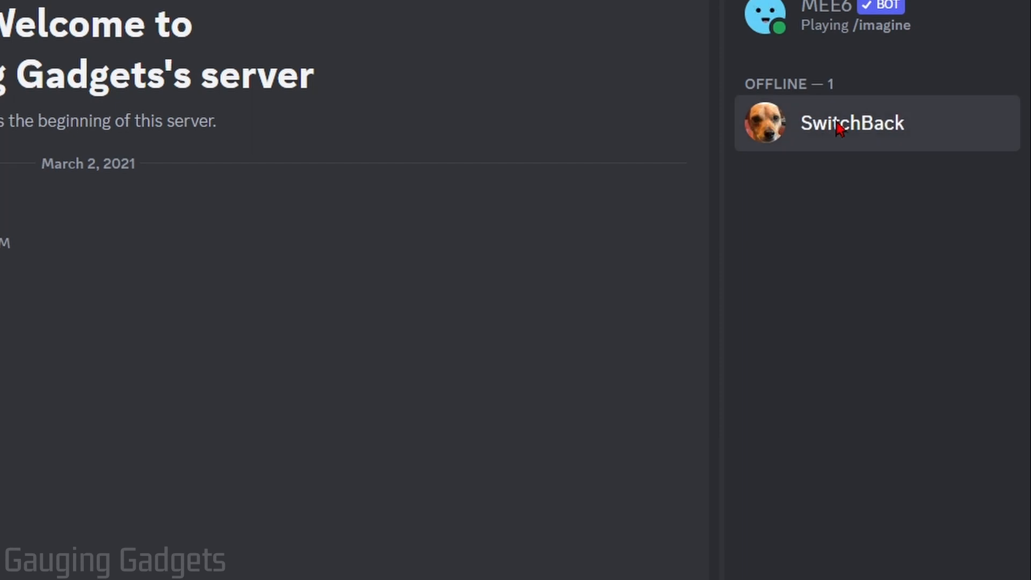
From SwitchBack's member profile, start adding a role via the + under Roles
click(851, 123)
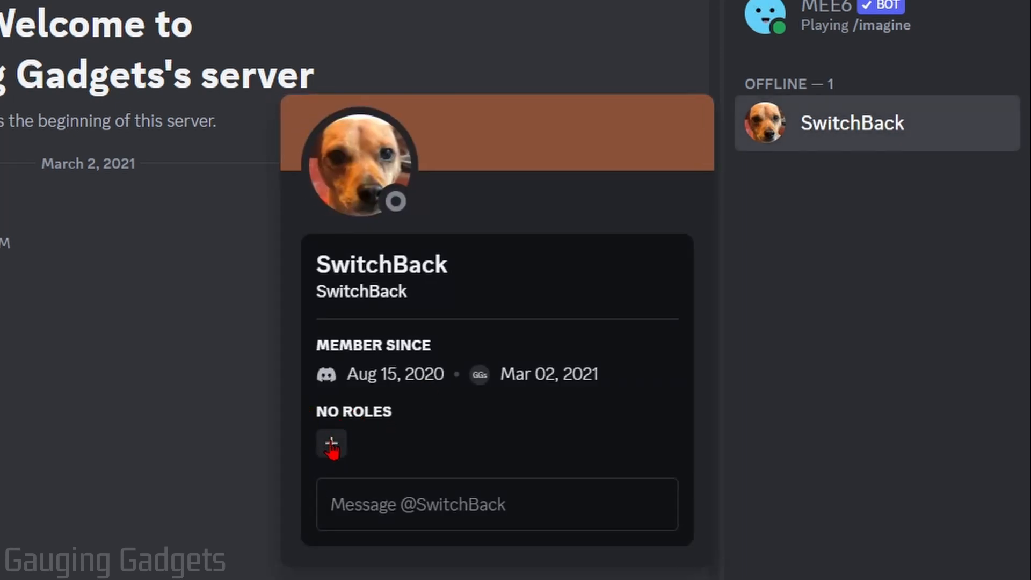
click(331, 443)
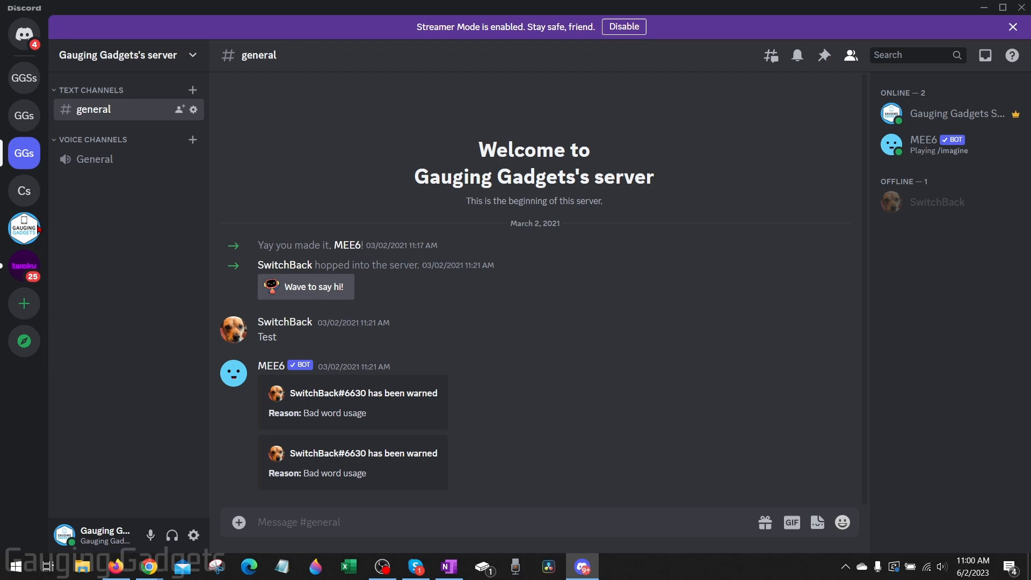
Leave to the DMs view and re-enter the GGs server to check the member list for the crown
click(24, 34)
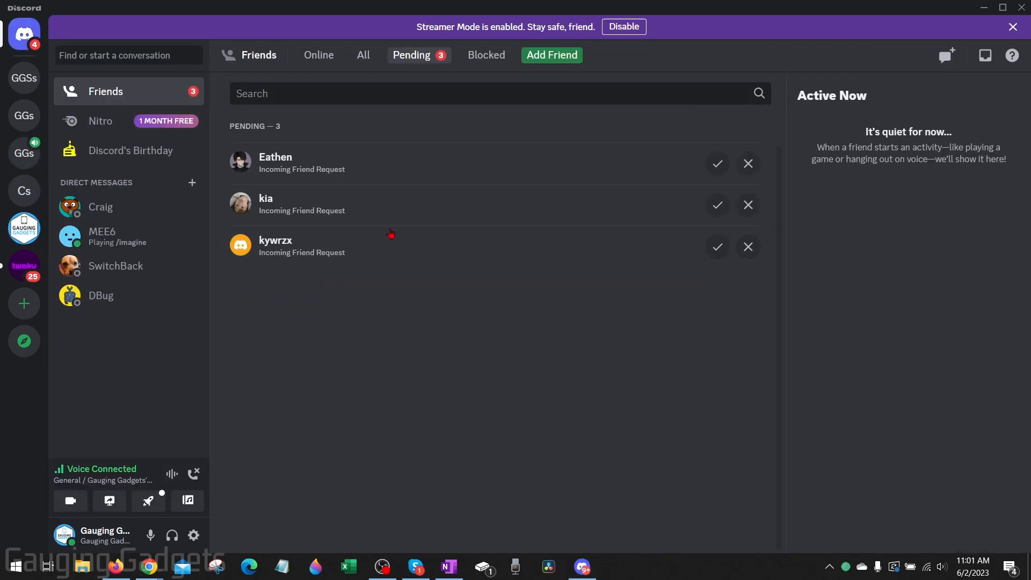
click(24, 153)
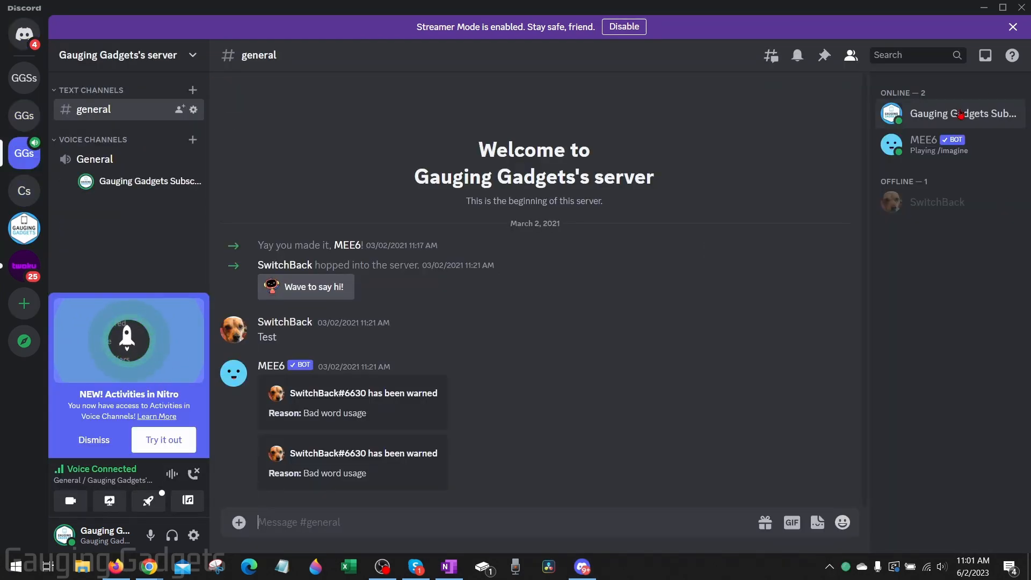